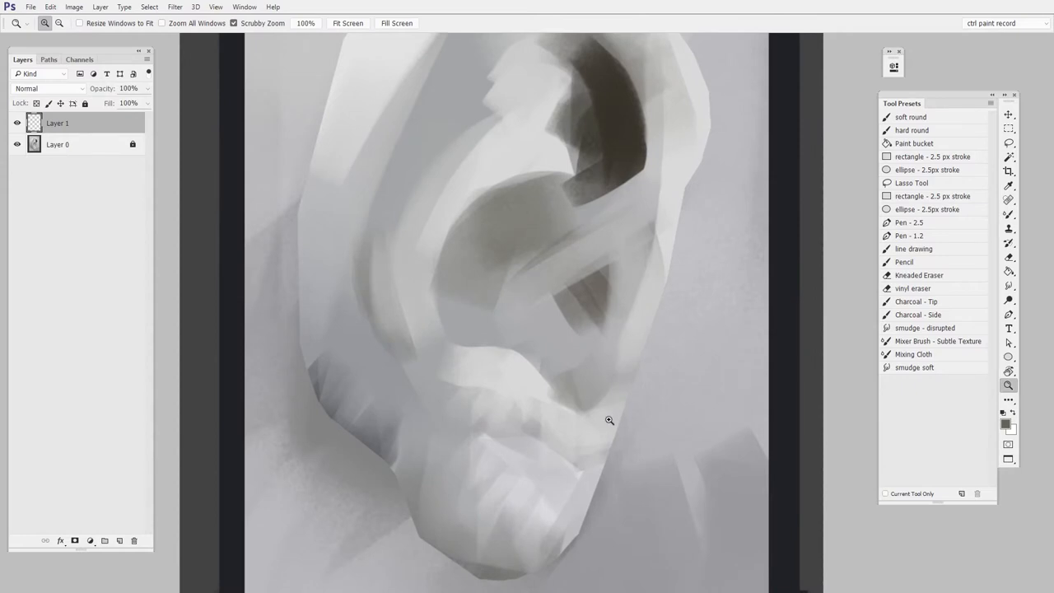
mouse_move(550, 474)
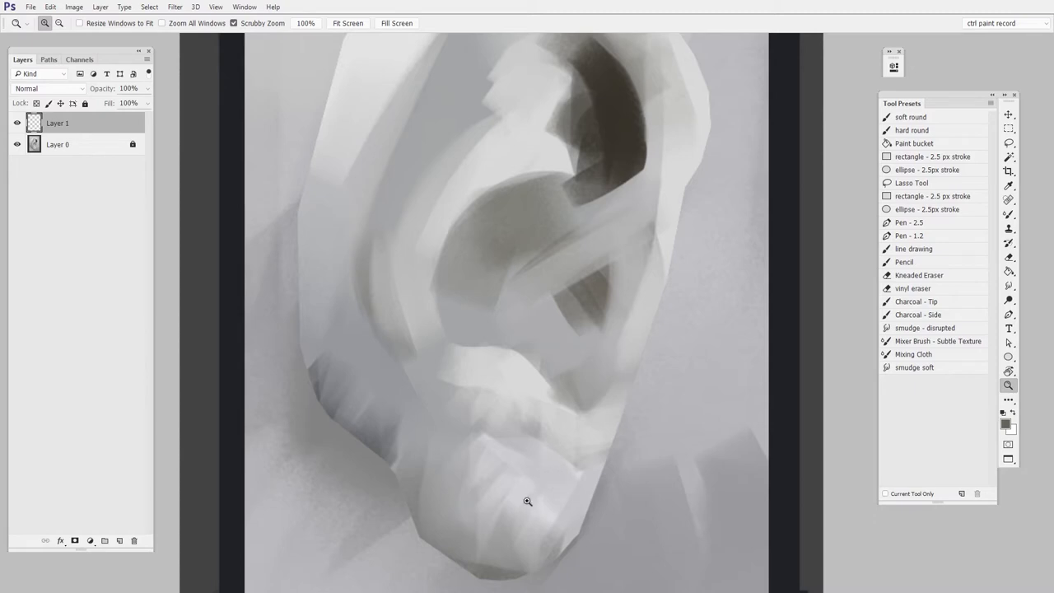
mouse_move(649, 477)
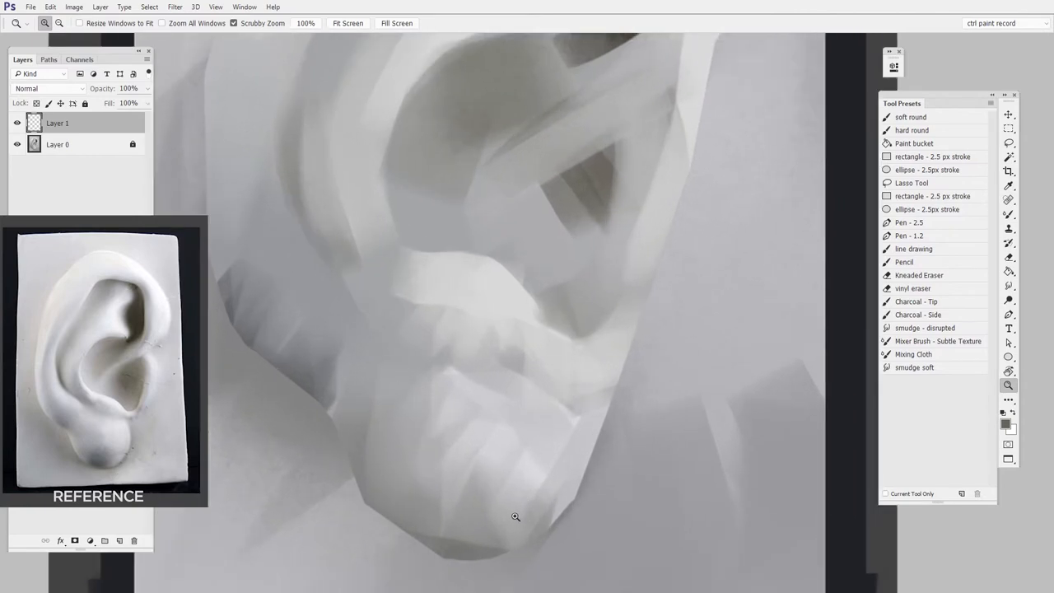
mouse_move(489, 372)
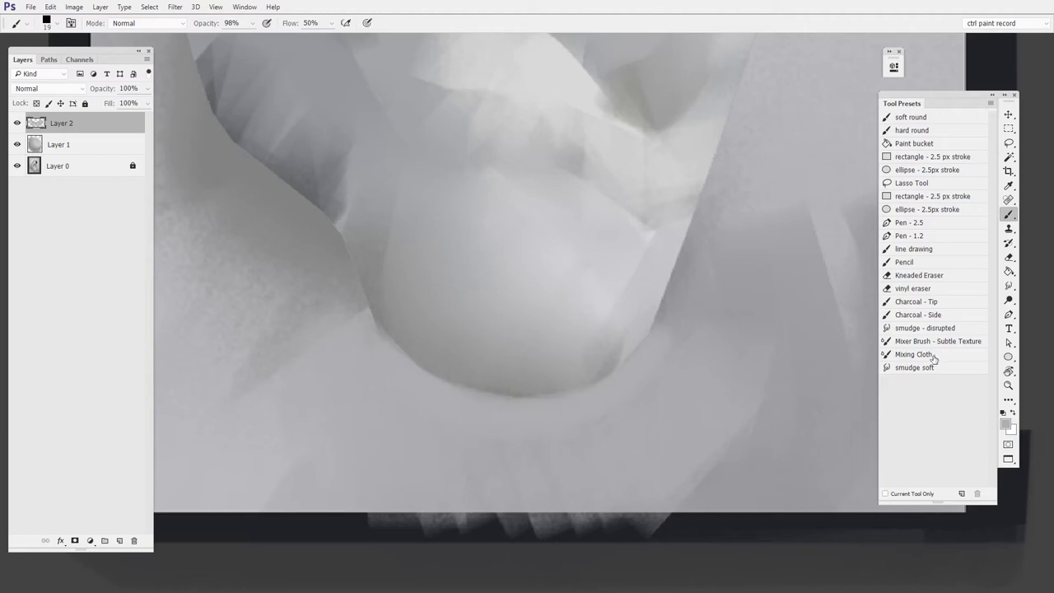
- Choose a different brush preset from Tool Presets for painting the earlobe
click(912, 354)
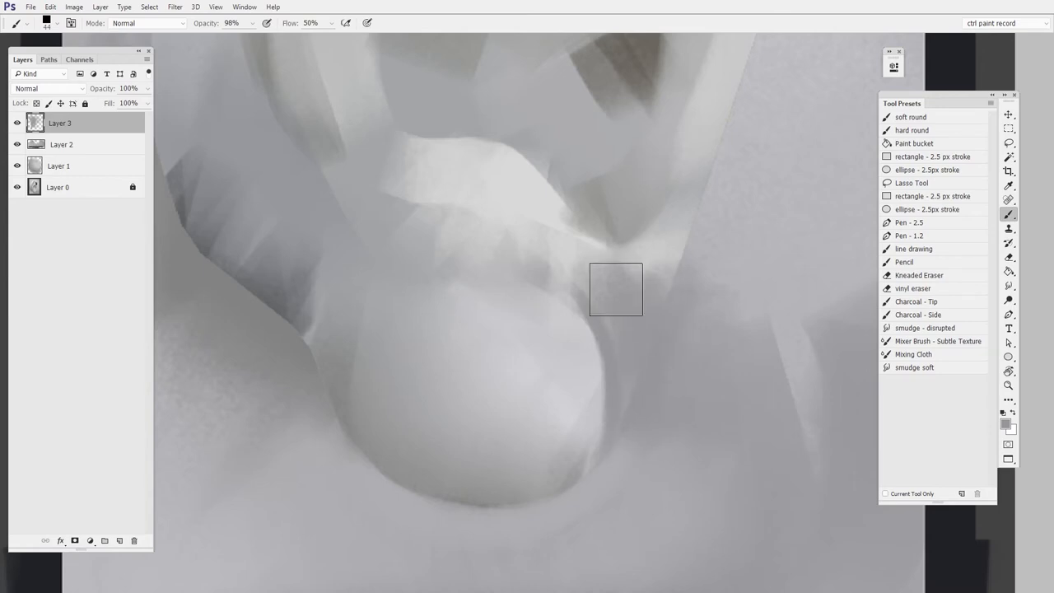
mouse_move(640, 303)
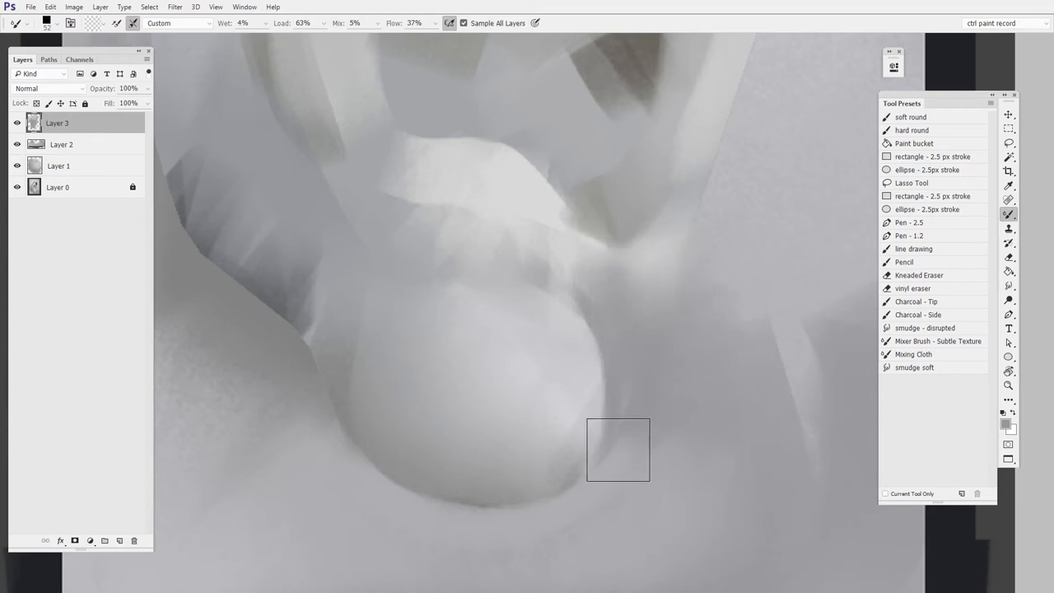
mouse_move(719, 379)
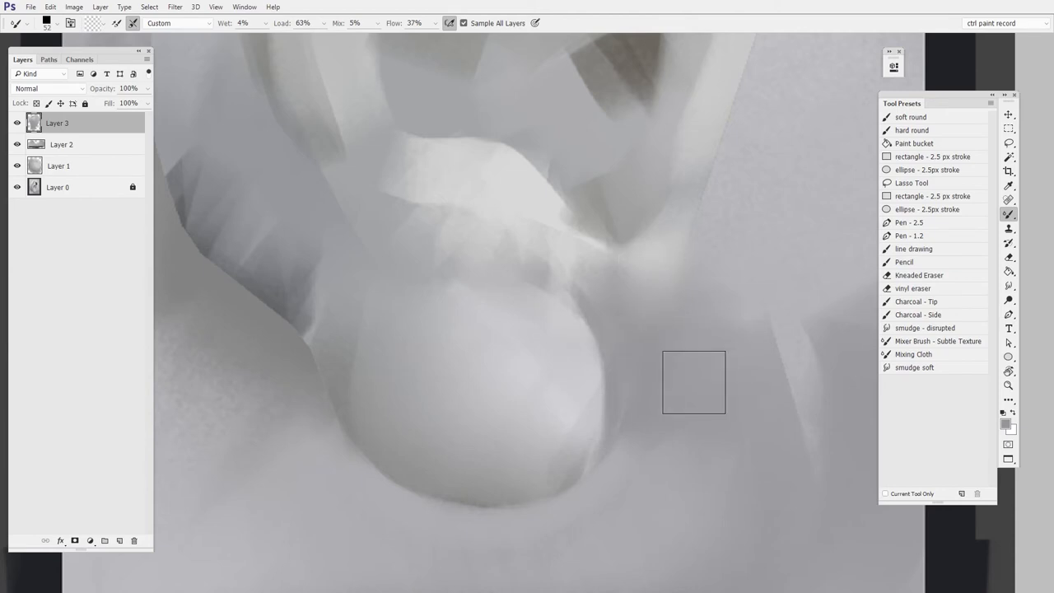
mouse_move(645, 402)
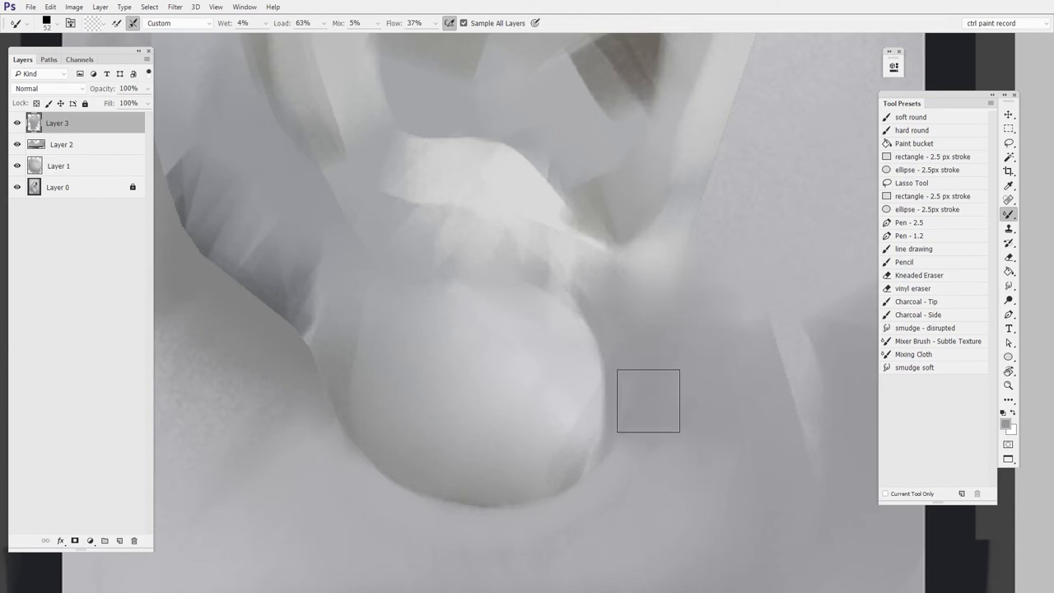
- Blend the shading below the earlobe into a smooth gradual transition with the Mixer Brush
click(918, 275)
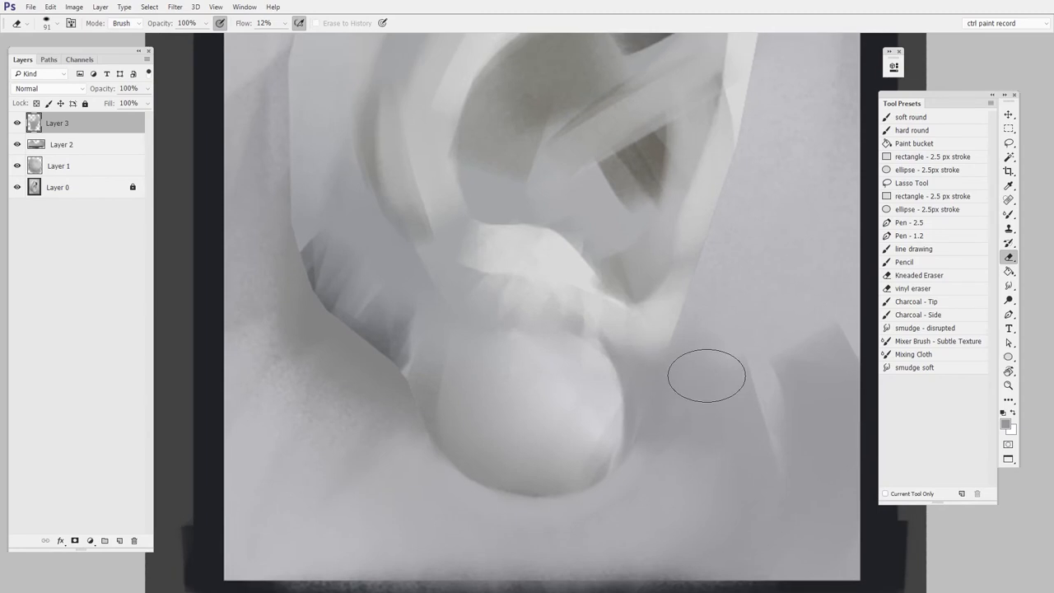
mouse_move(728, 299)
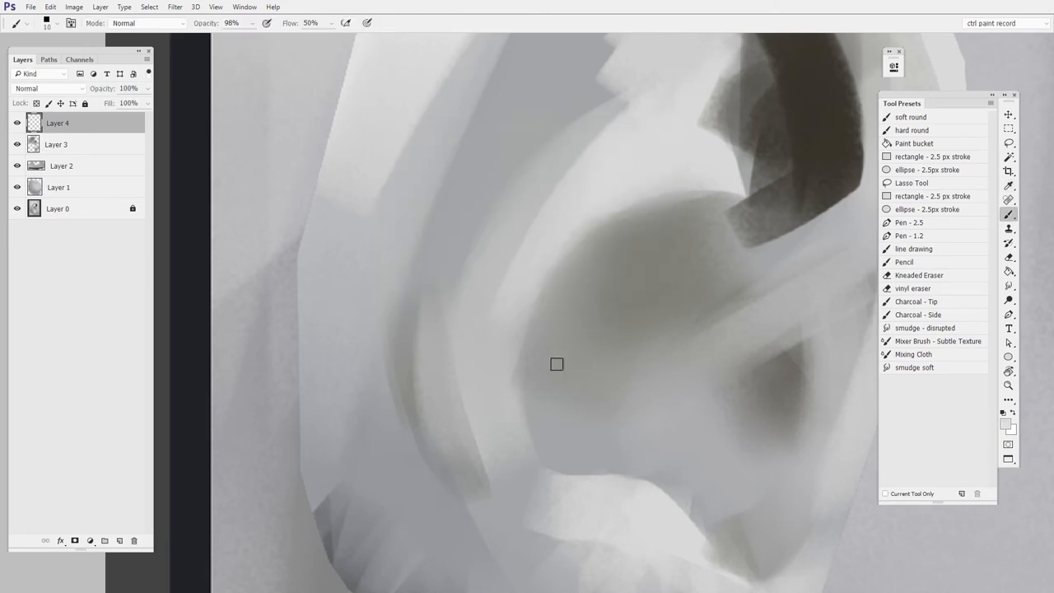
- Paint crisp shading in the inner bowl and a light edge along its lower rim
drag(556, 364, 527, 312)
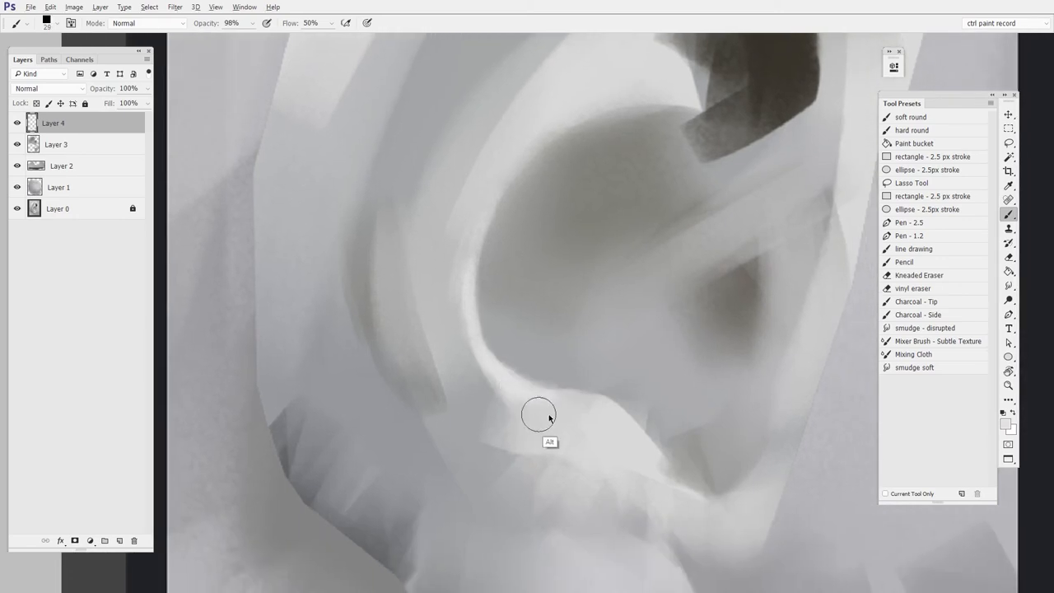
drag(537, 414, 668, 441)
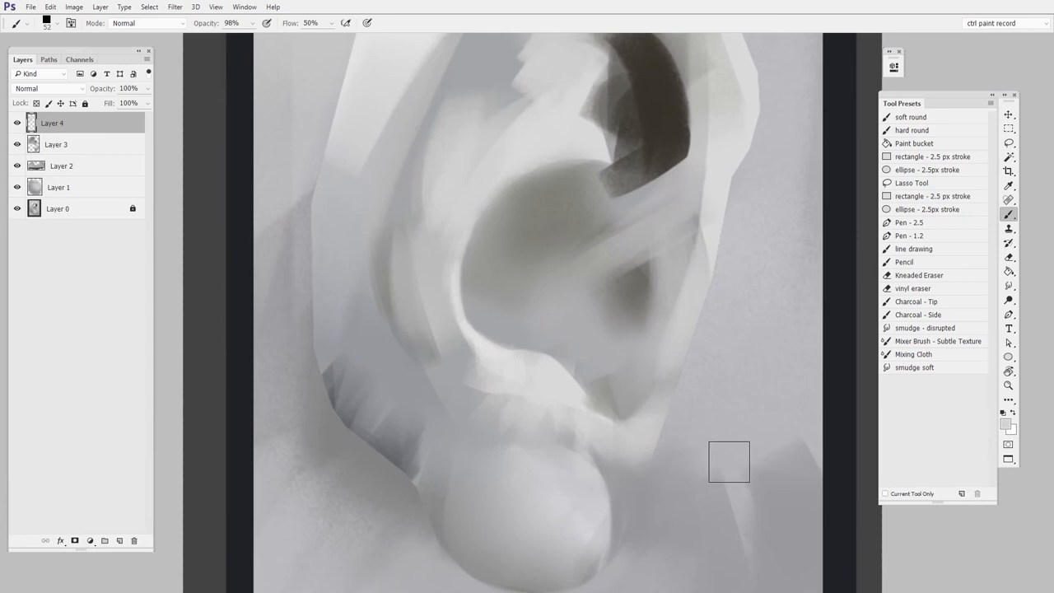
mouse_move(731, 458)
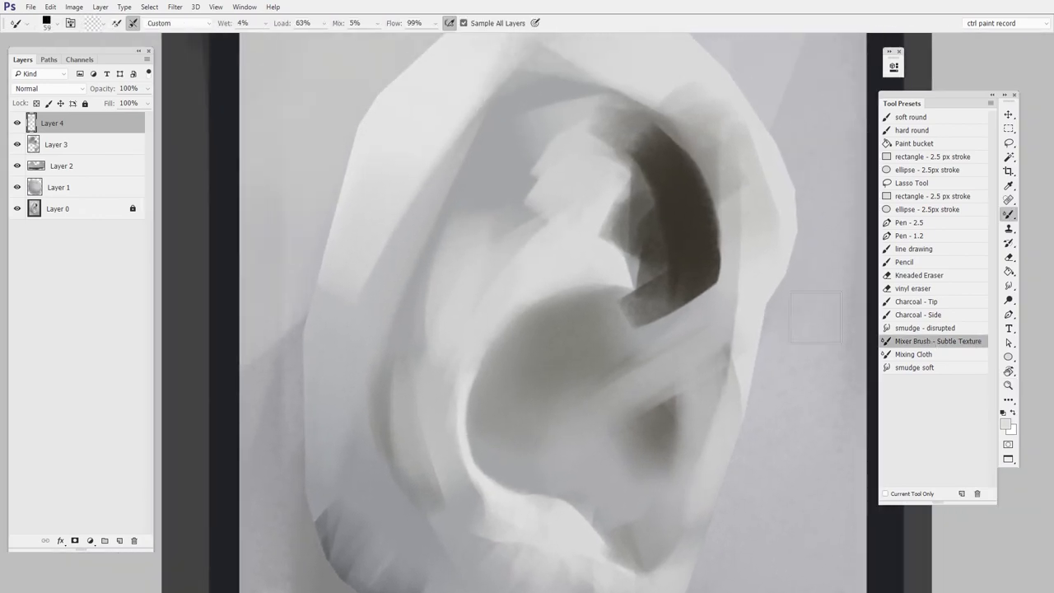
- Smooth the upper-ear shading and melt the dark shadow's edge into the surrounding grey
drag(815, 316, 517, 173)
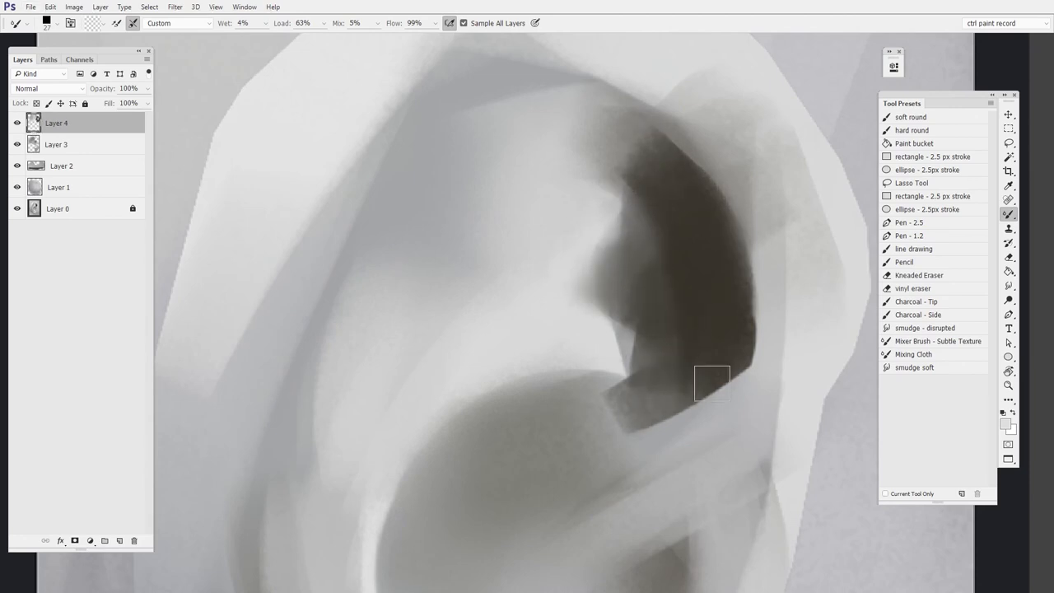
drag(711, 384, 662, 441)
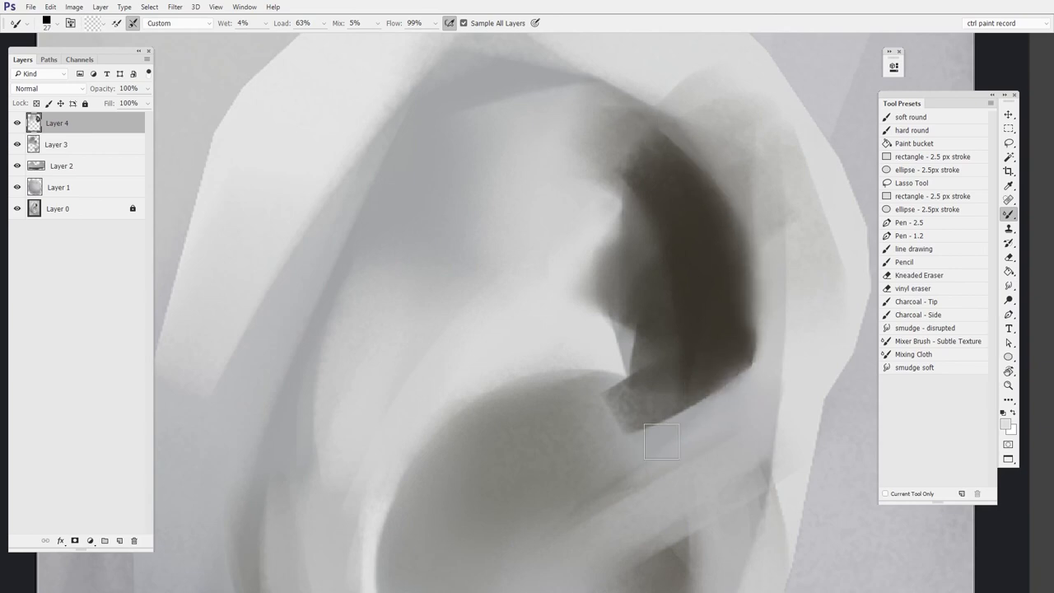